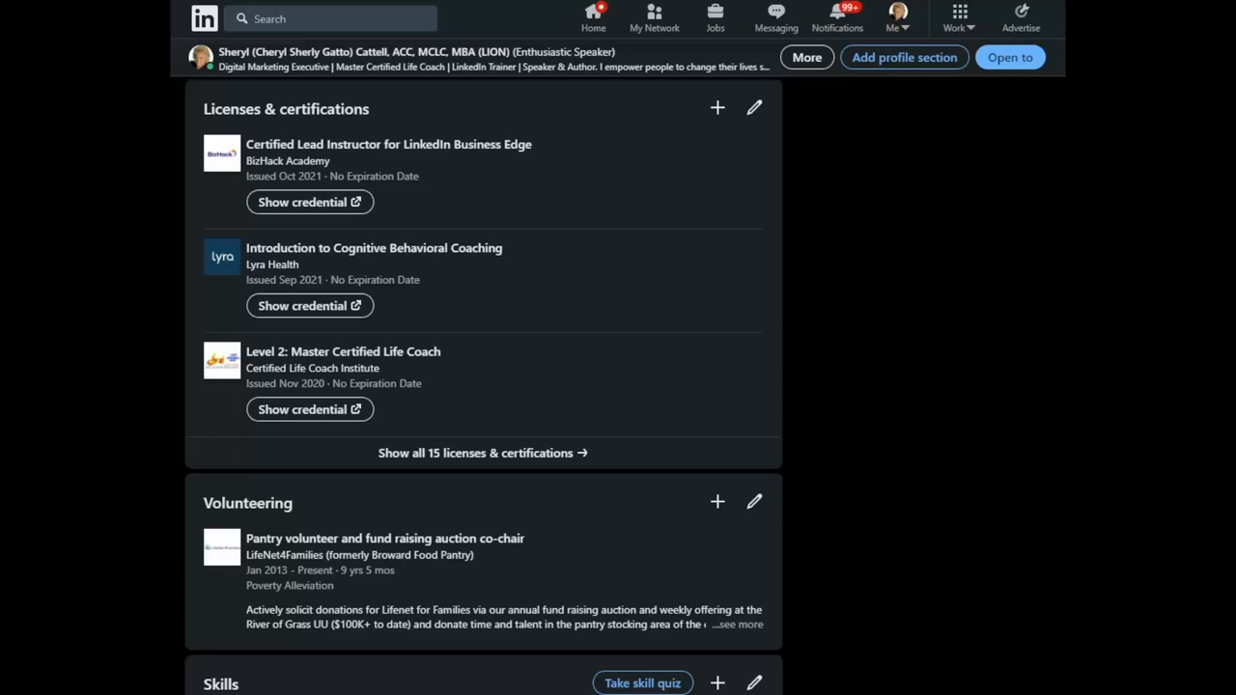
View the Master Certified Life Coach credential, then the BizHack Lead Instructor certificate in Dropbox.
double_click(344, 108)
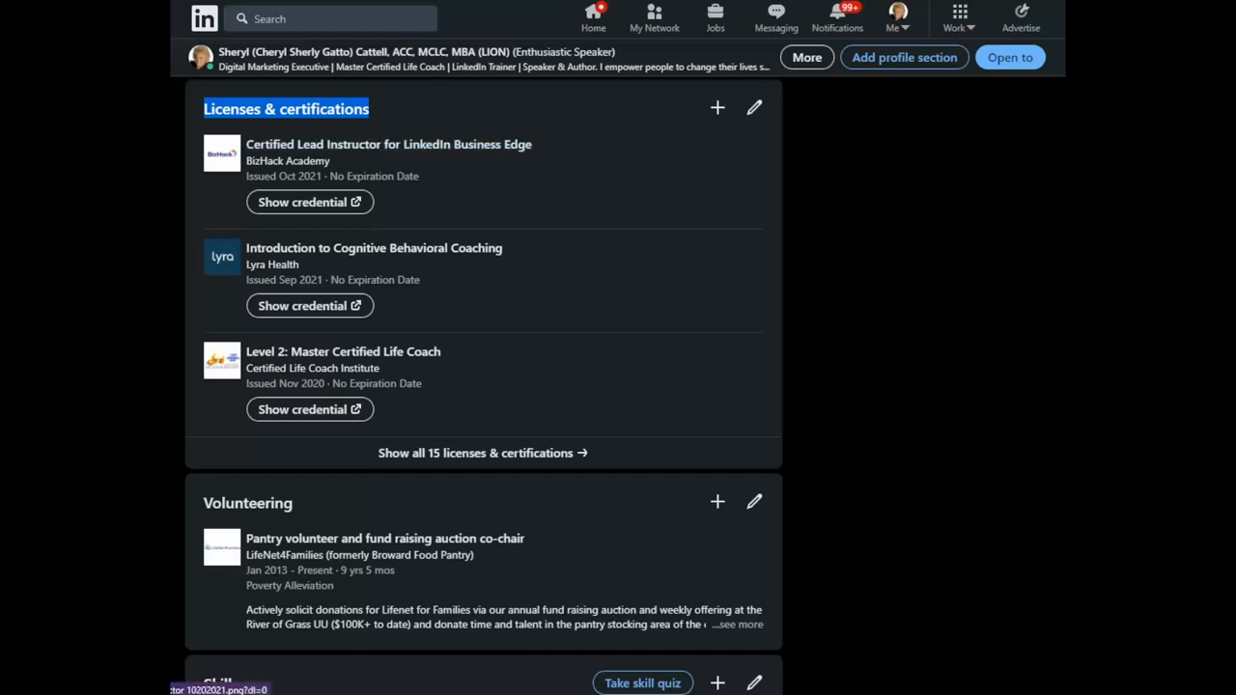
mouse_move(388, 143)
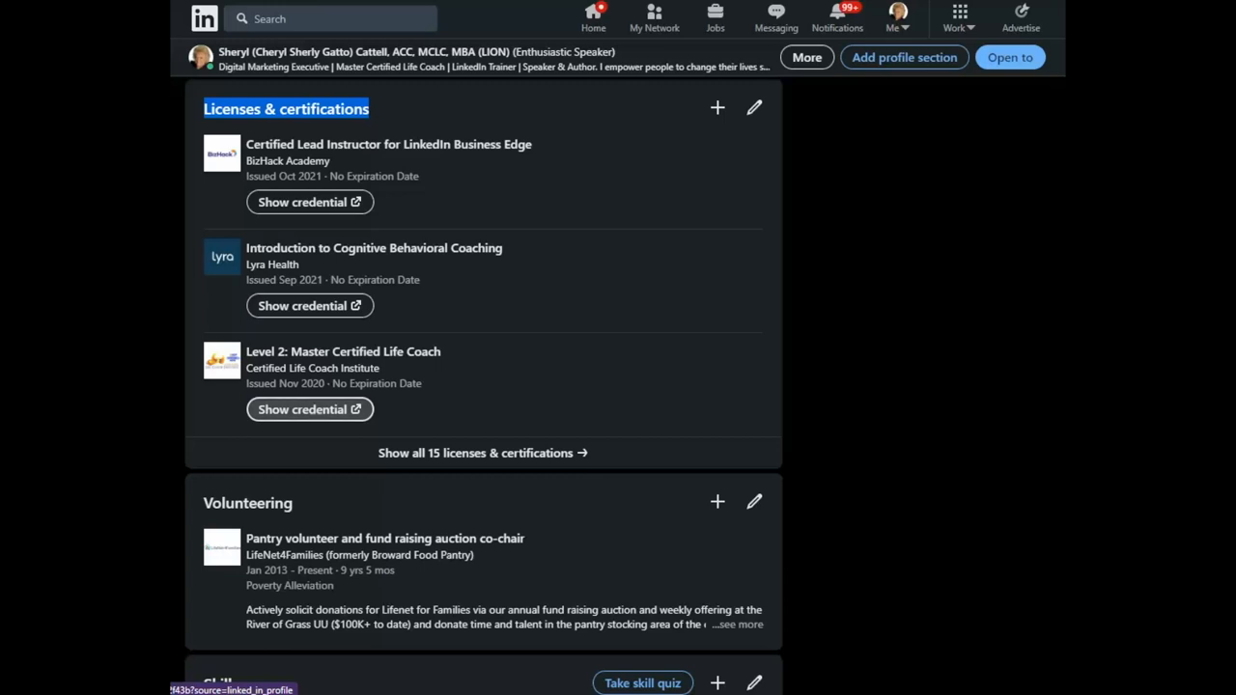
left_click(309, 410)
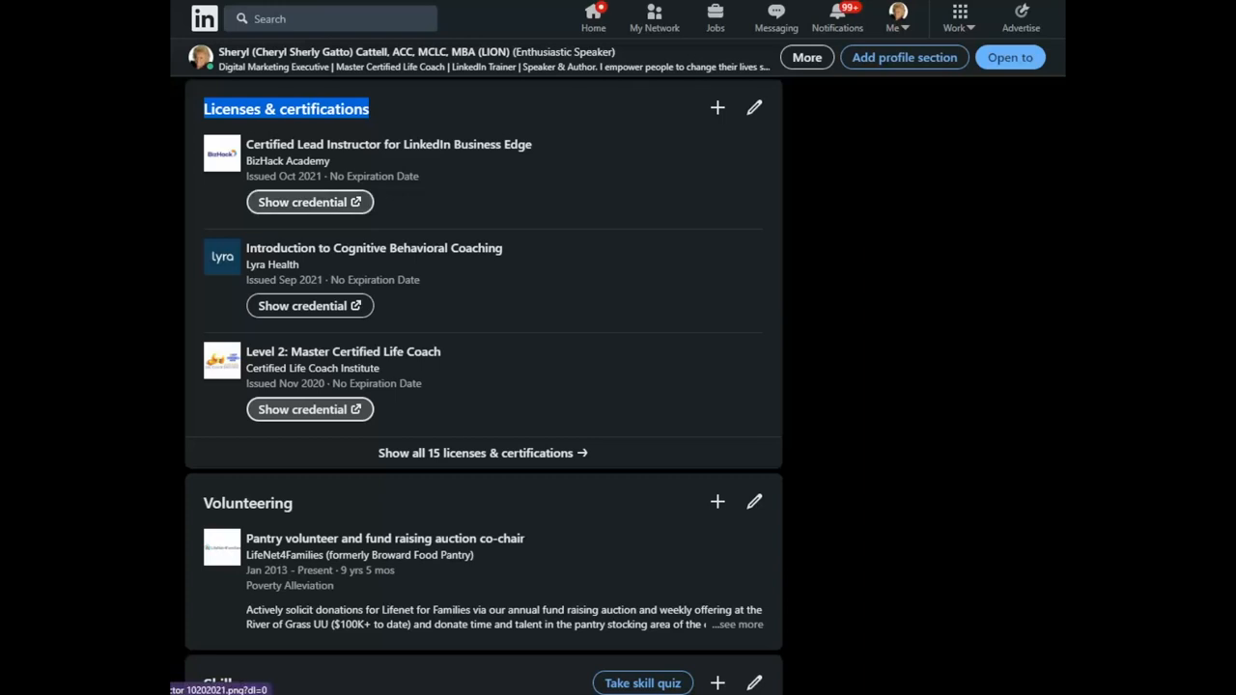
left_click(305, 203)
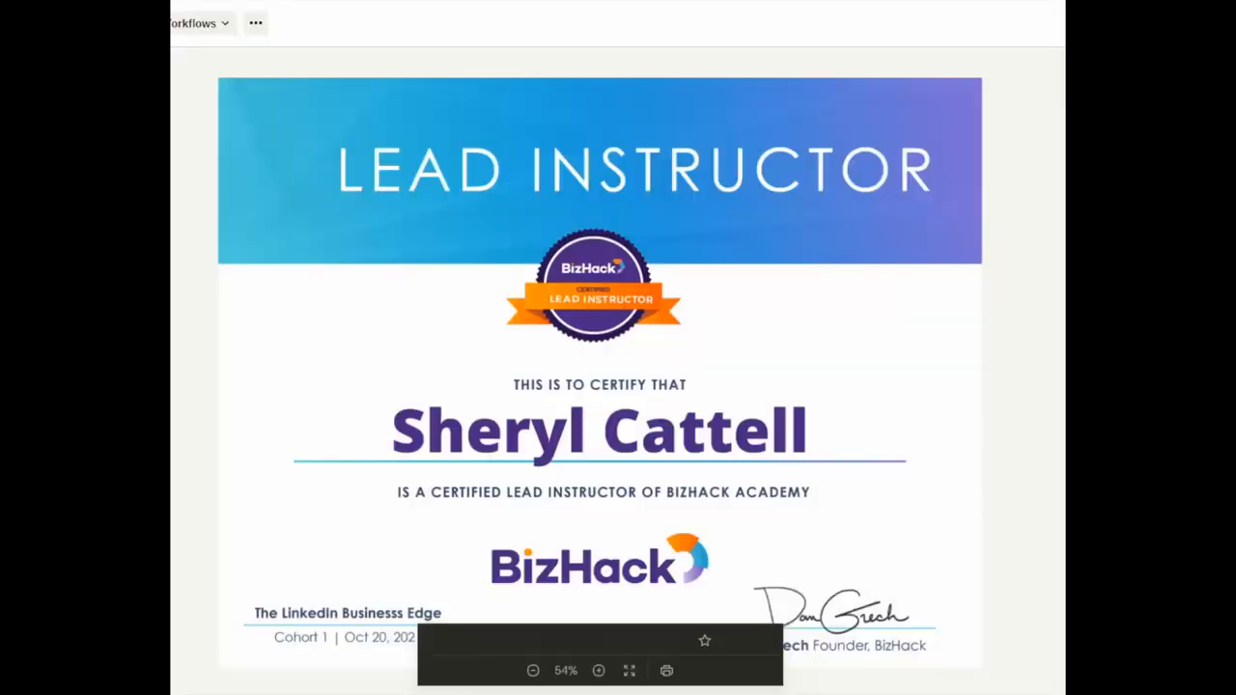
left_click(533, 670)
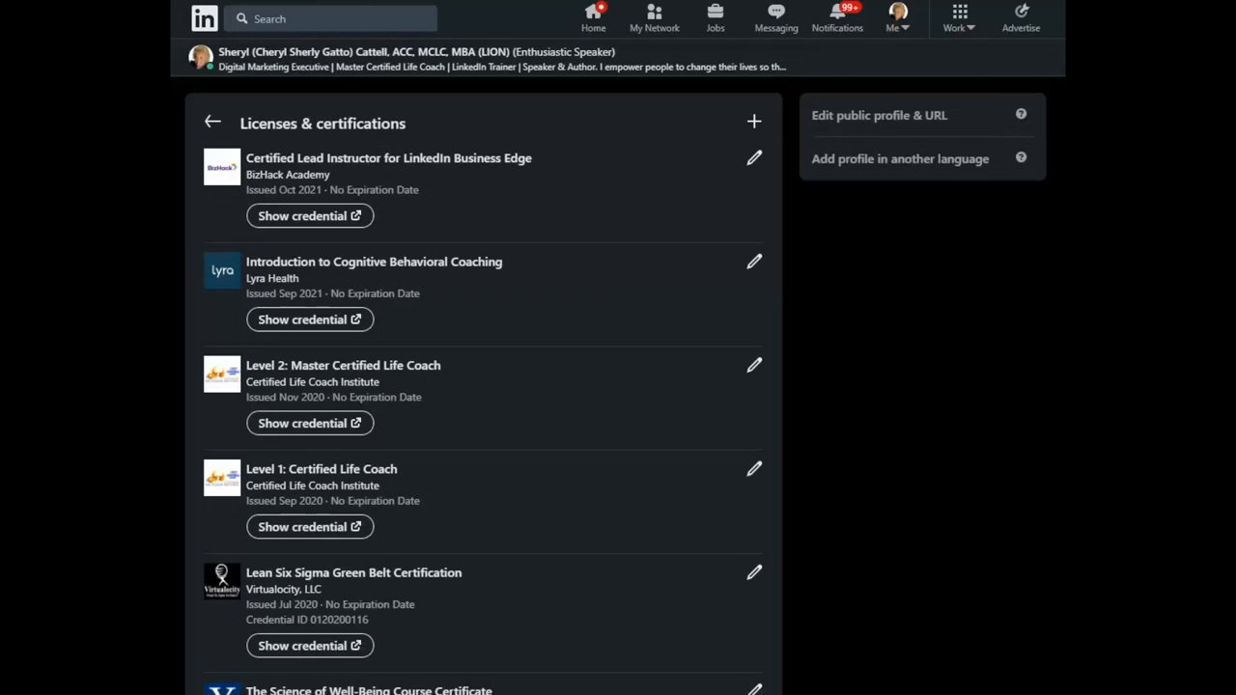
Scroll the full certifications list and view the Lean Six Sigma Green Belt credential.
scroll("down", 3)
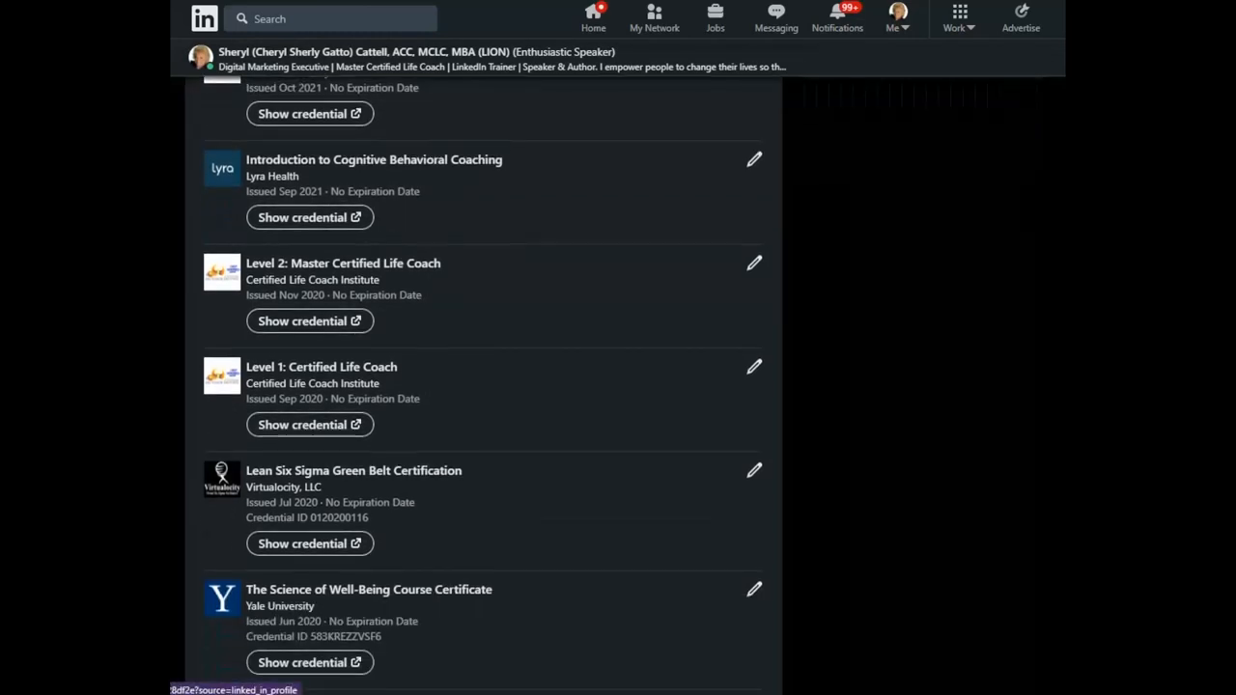
scroll("down", 3)
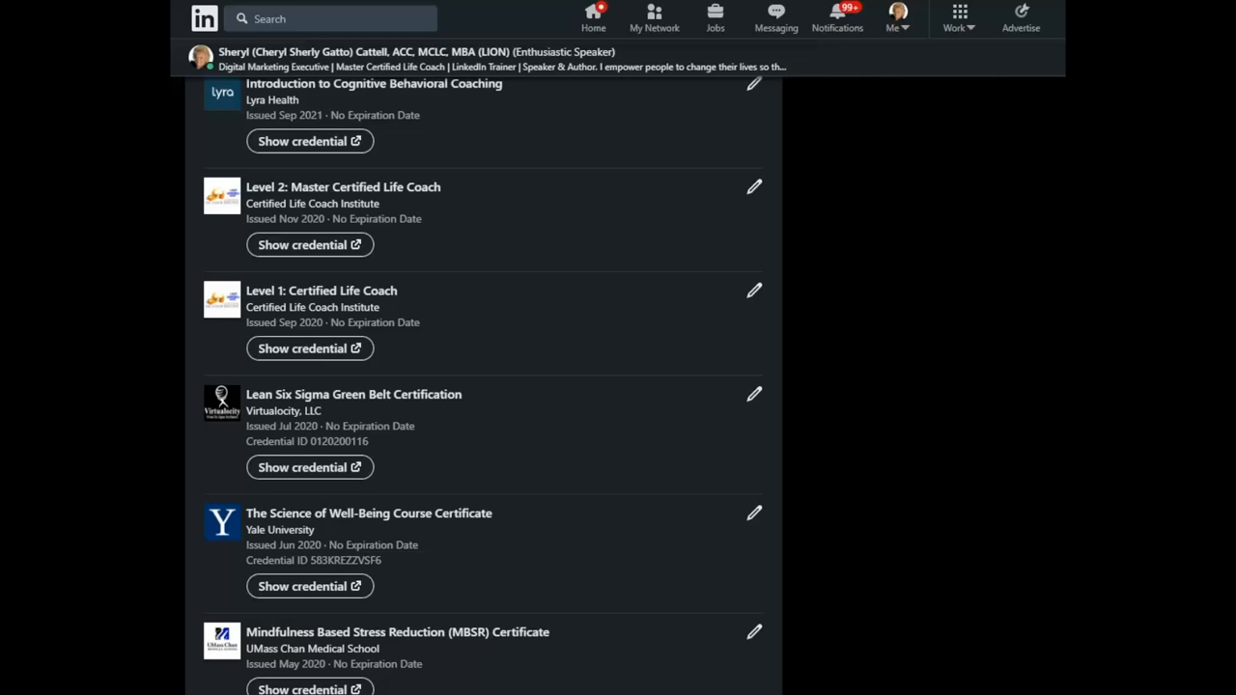
left_click(309, 467)
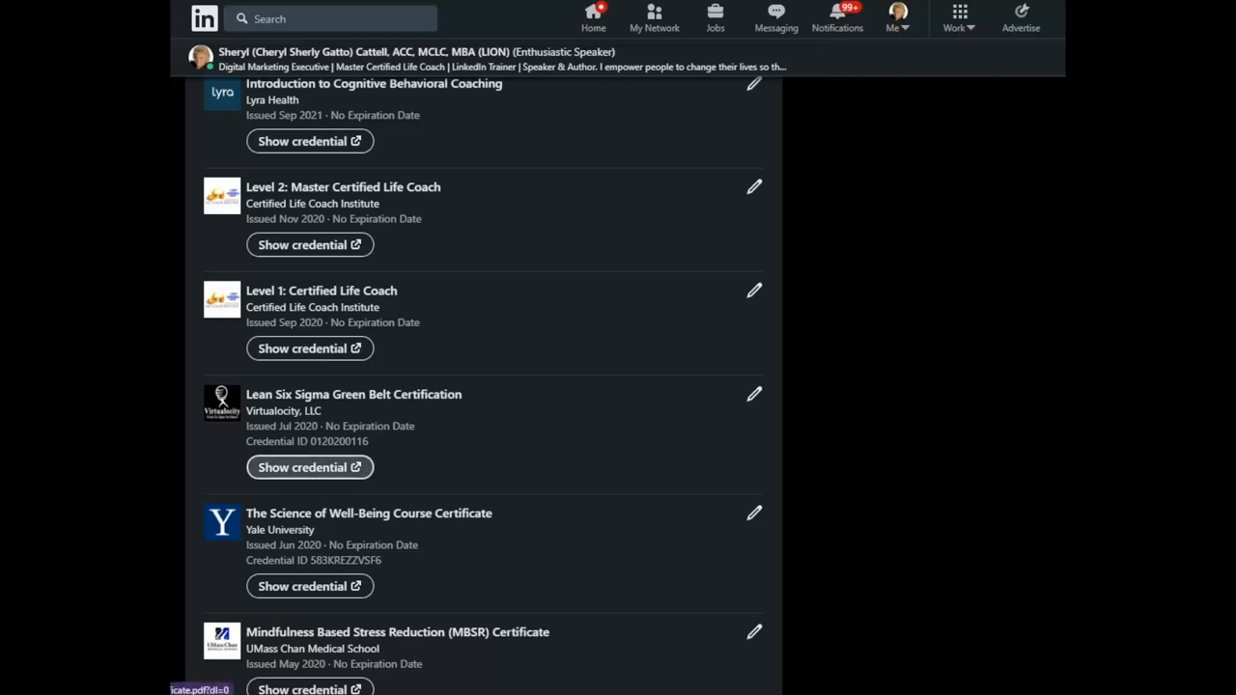